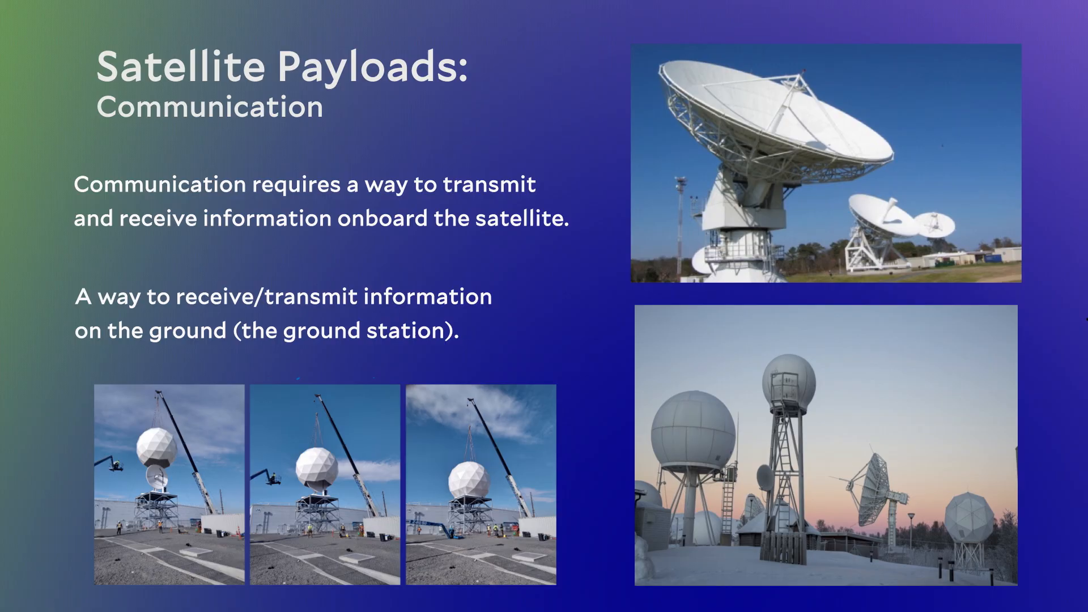
pyautogui.moveTo(1082, 326)
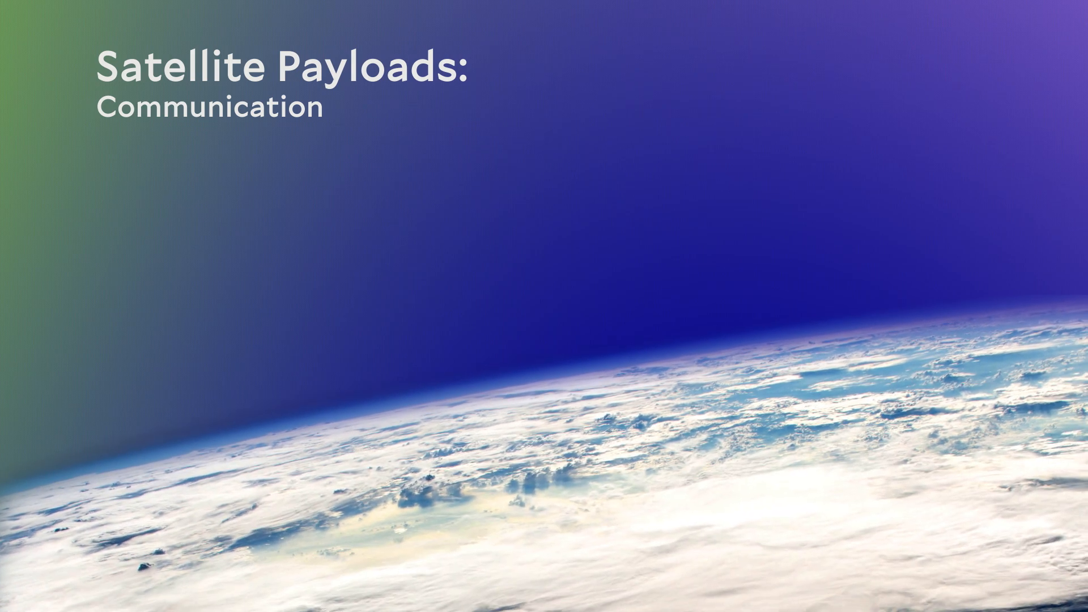
pyautogui.moveTo(167, 301); pyautogui.dragTo(245, 431)
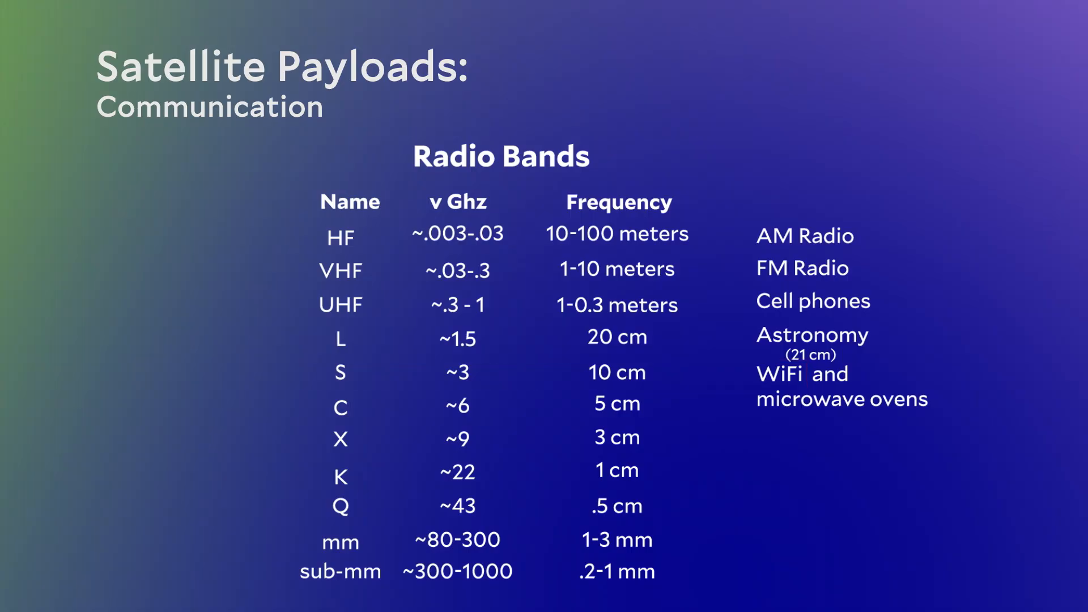
pyautogui.press('Right')
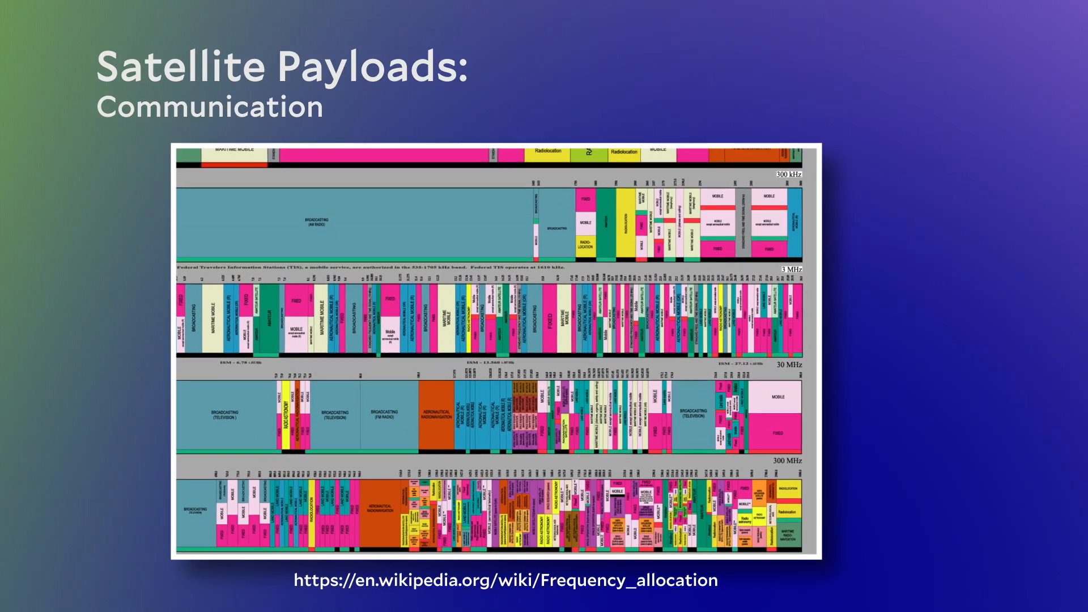
pyautogui.scroll(-3)
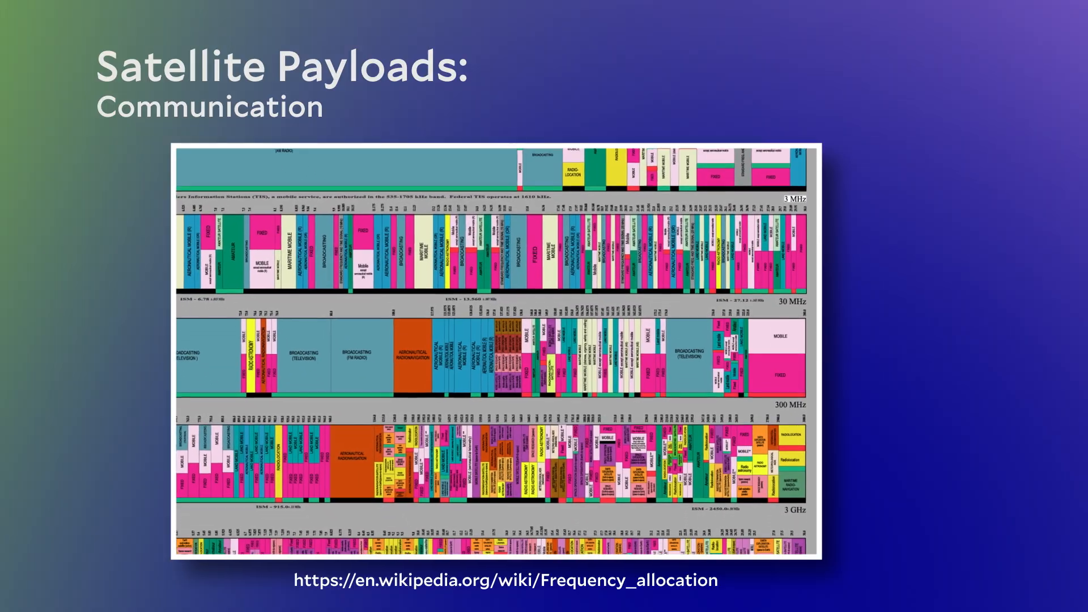